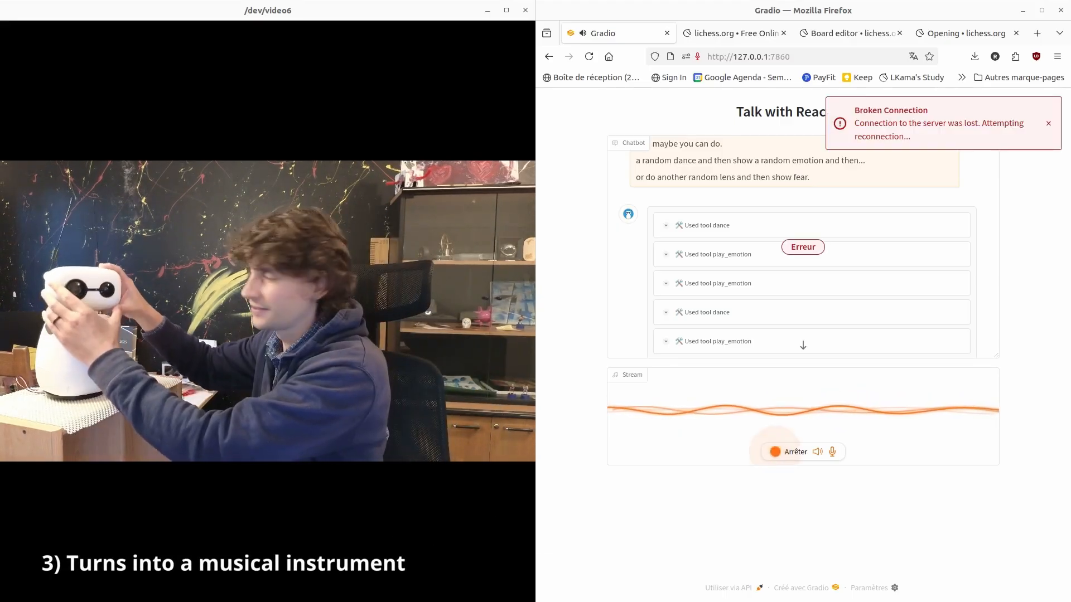
# - Stop the microphone stream recording, leaving the dance and emotion tool calls logged, then move to the Lichess board editor
pyautogui.click(790, 451)
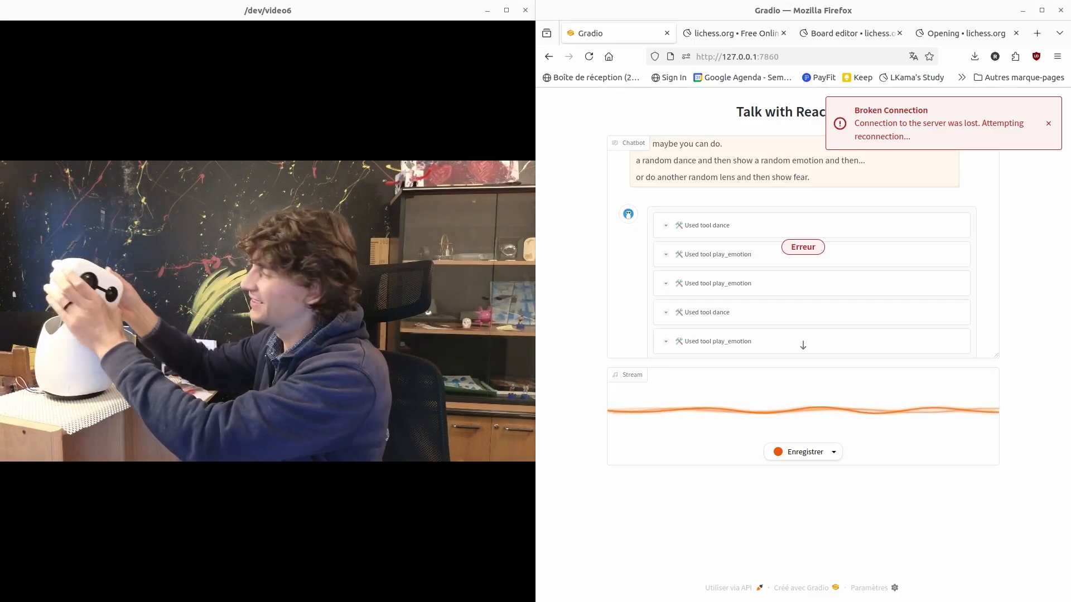
pyautogui.click(848, 32)
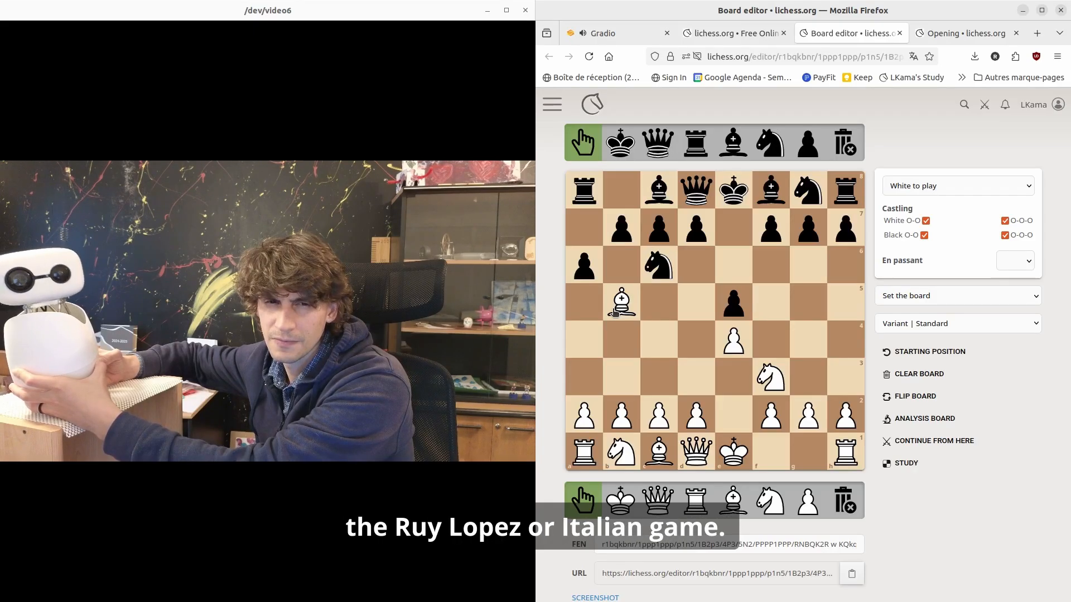
# - Interact with the Lichess board editor showing the Ruy Lopez position (bishop b5, pawn a6)
pyautogui.click(930, 352)
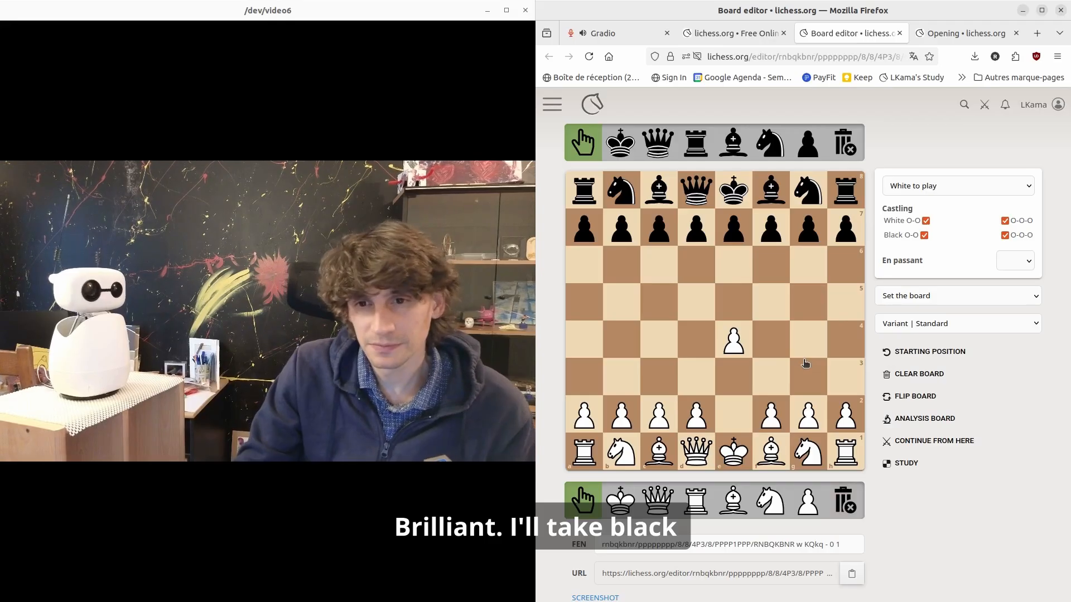
pyautogui.moveTo(803, 291)
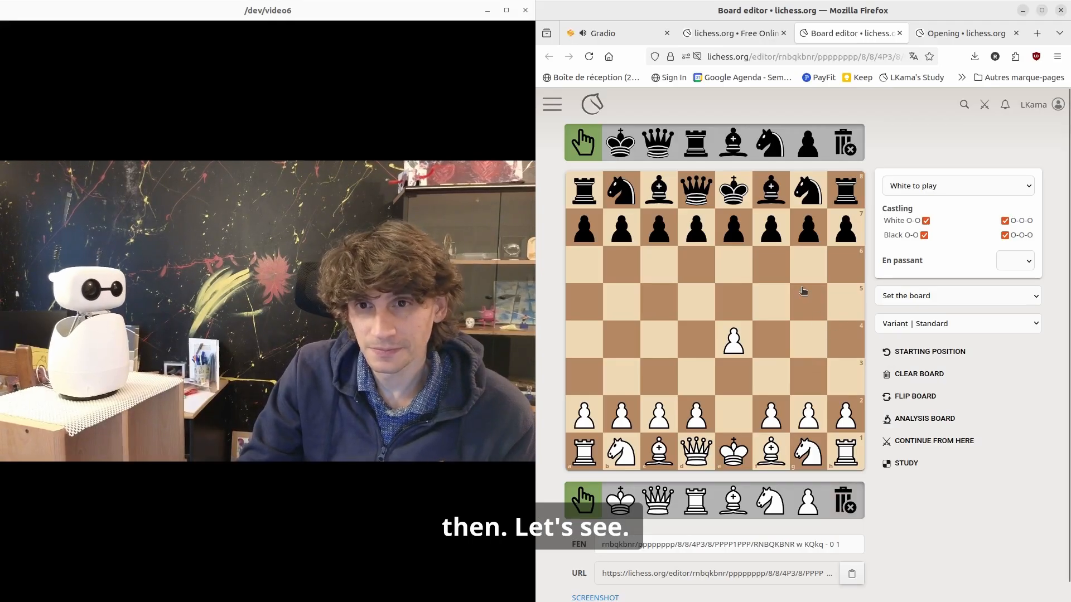